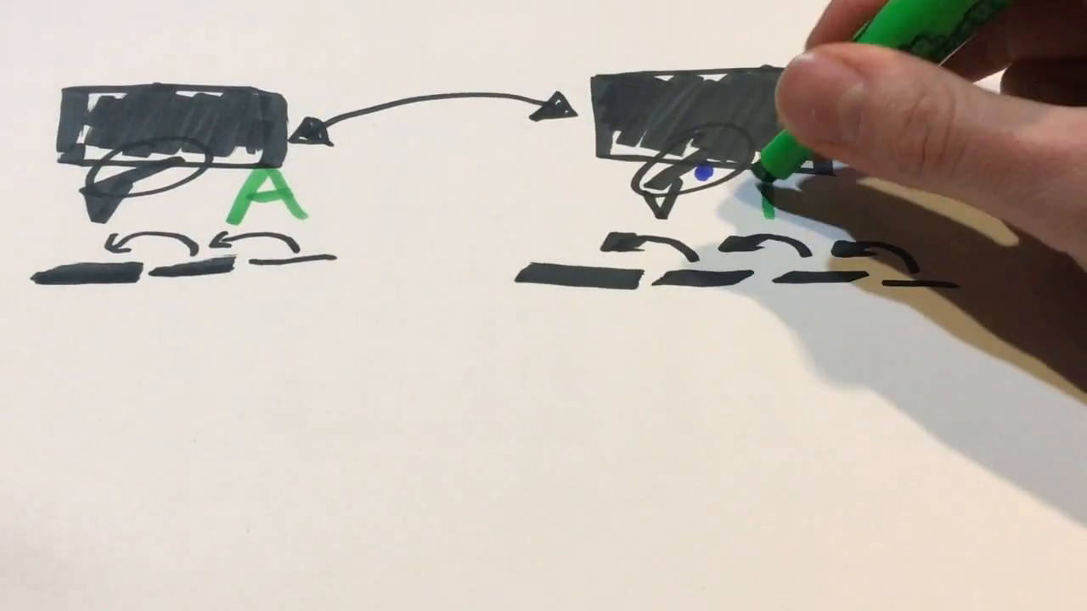
type("B")
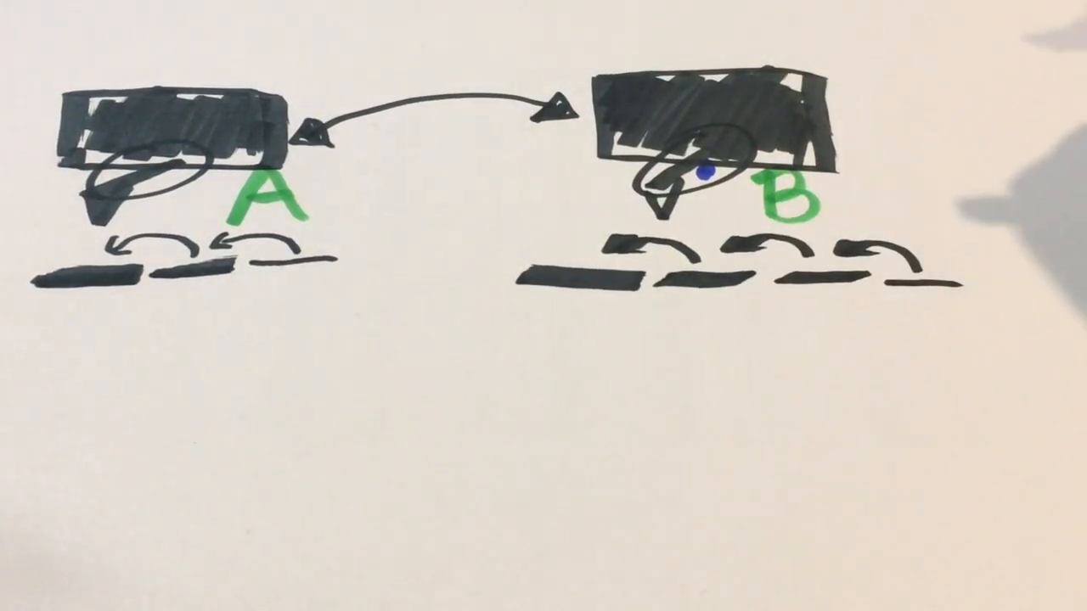